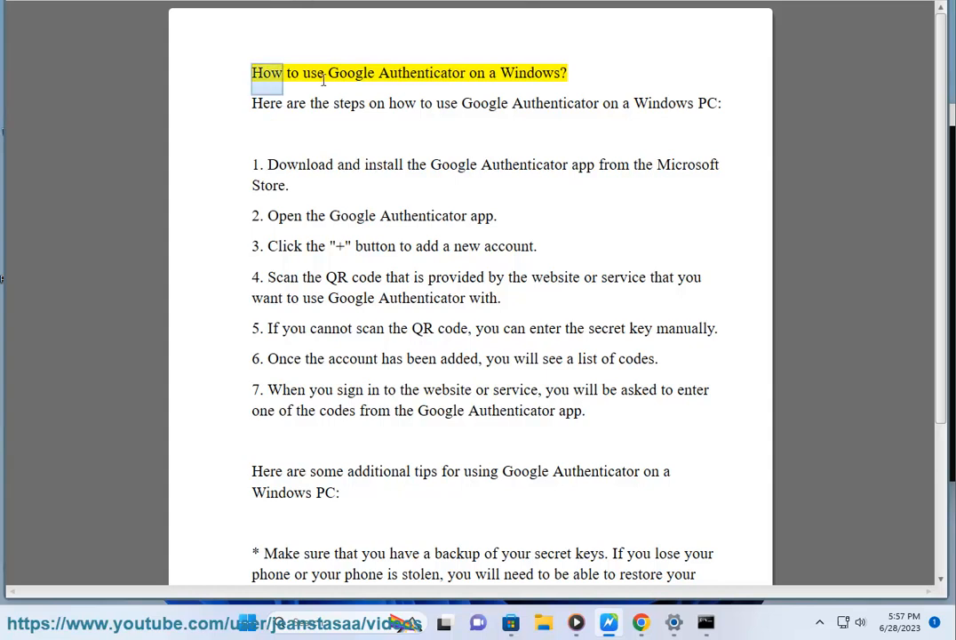
Read through the setup steps (title, QR step) and bring up Microsoft Store beside the document.
double_click(529, 73)
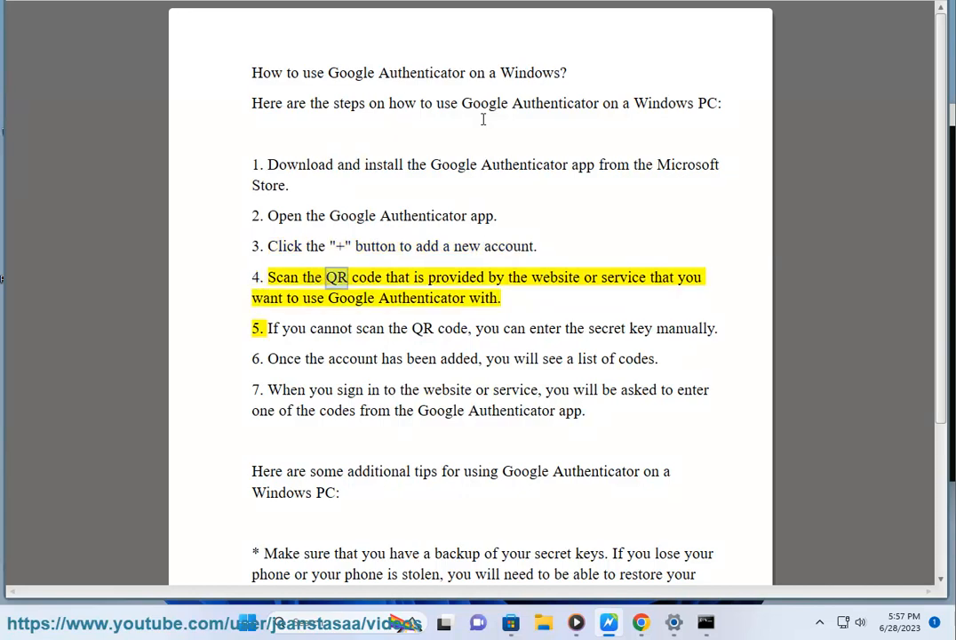
double_click(661, 277)
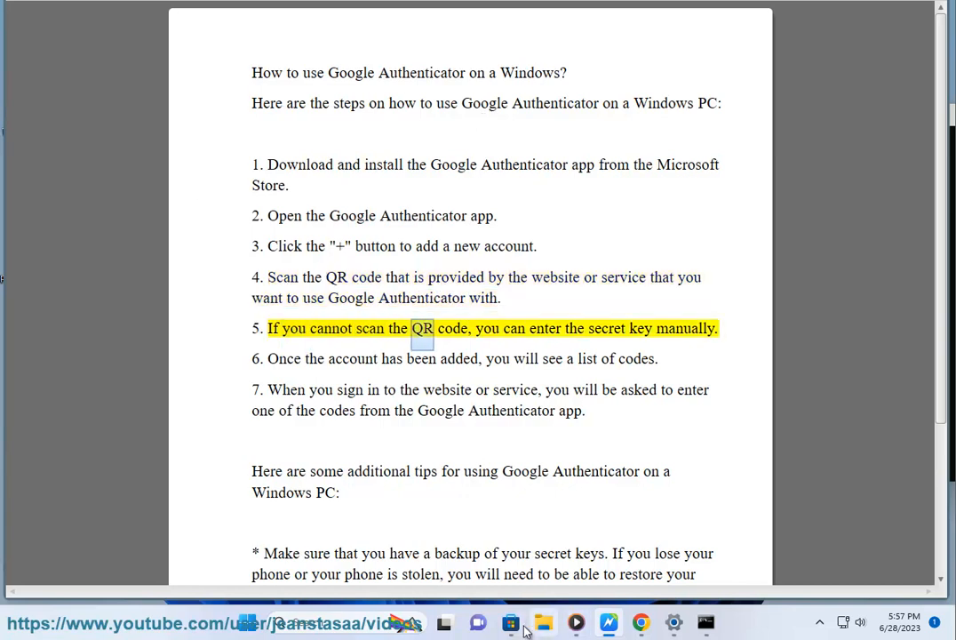
click(512, 623)
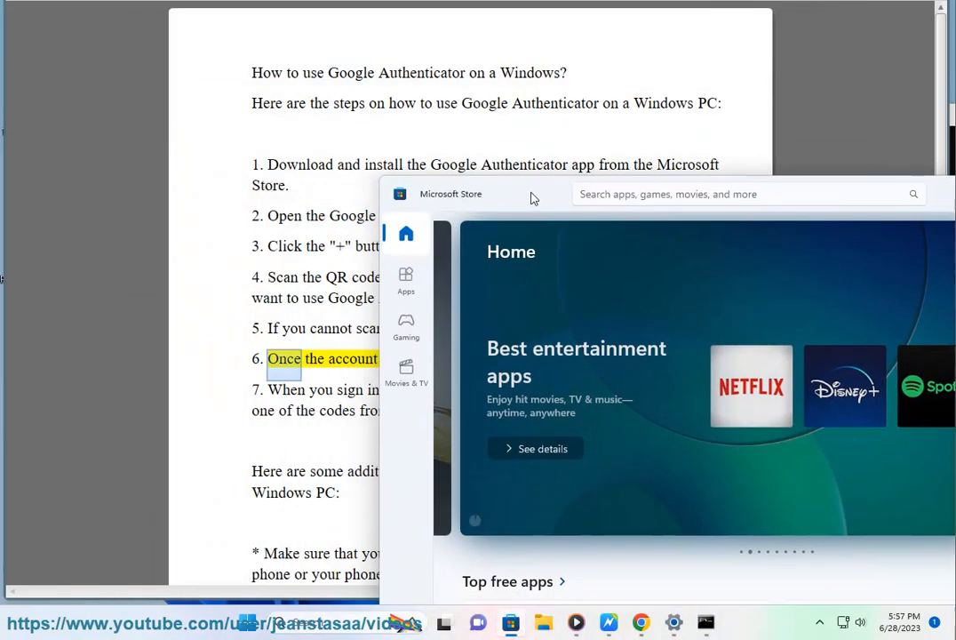
Search the Store for 'google authenticator' via the typed 'google a' suggestion.
text(GOOGLE A)
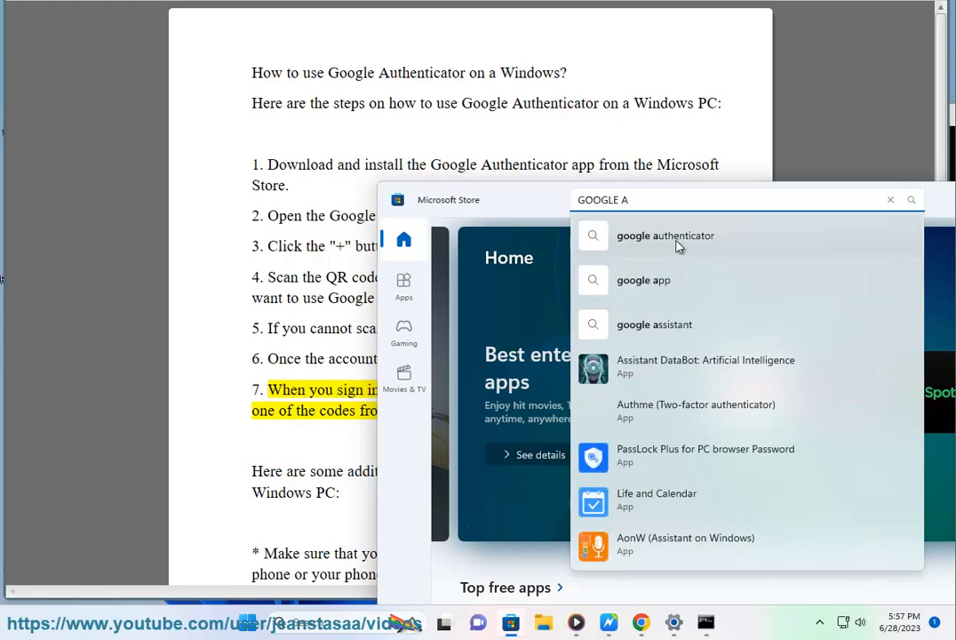
click(664, 234)
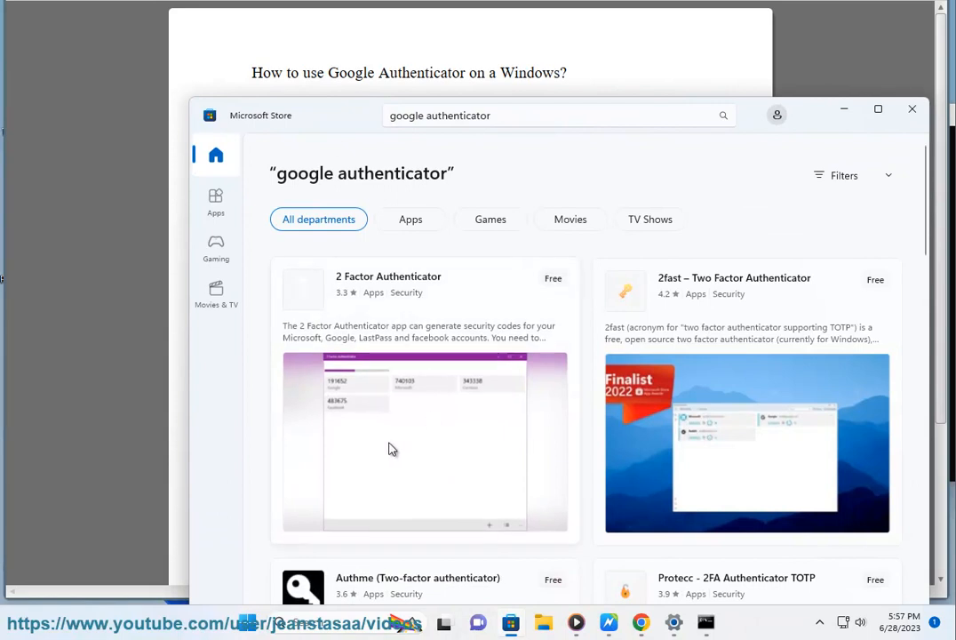
scroll(down, 3)
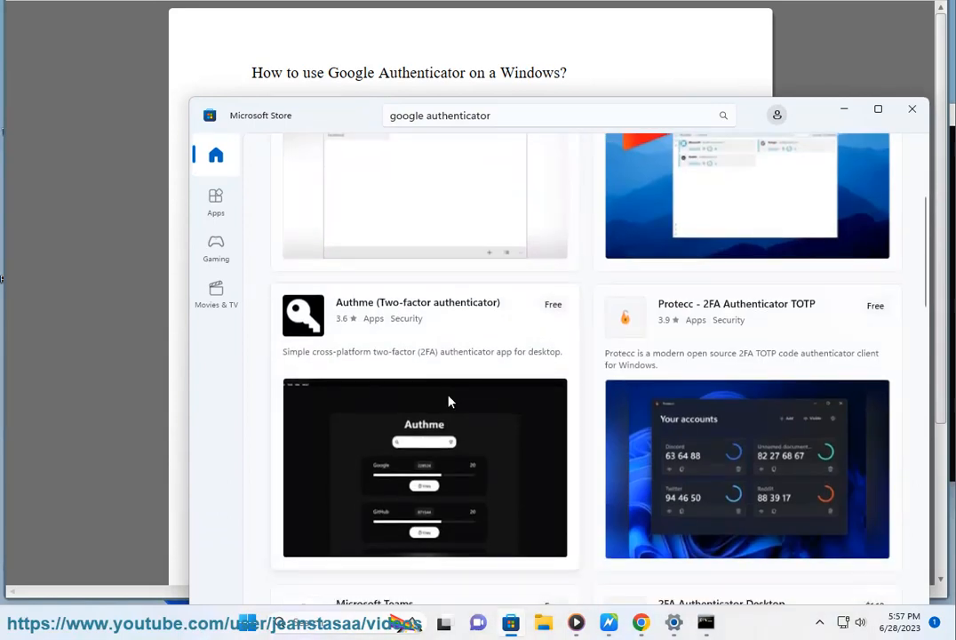
scroll(down, 3)
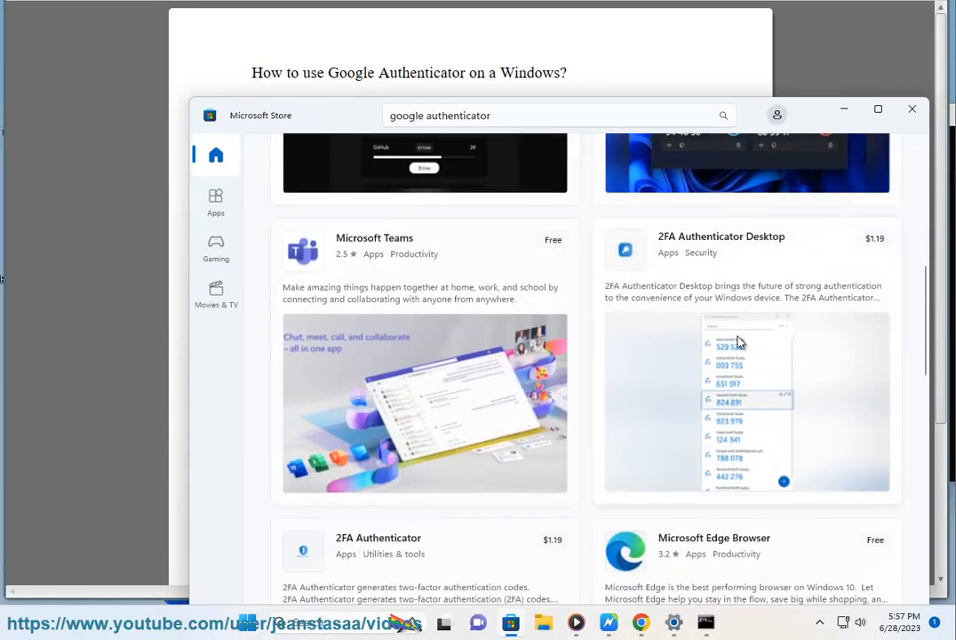
scroll(down, 3)
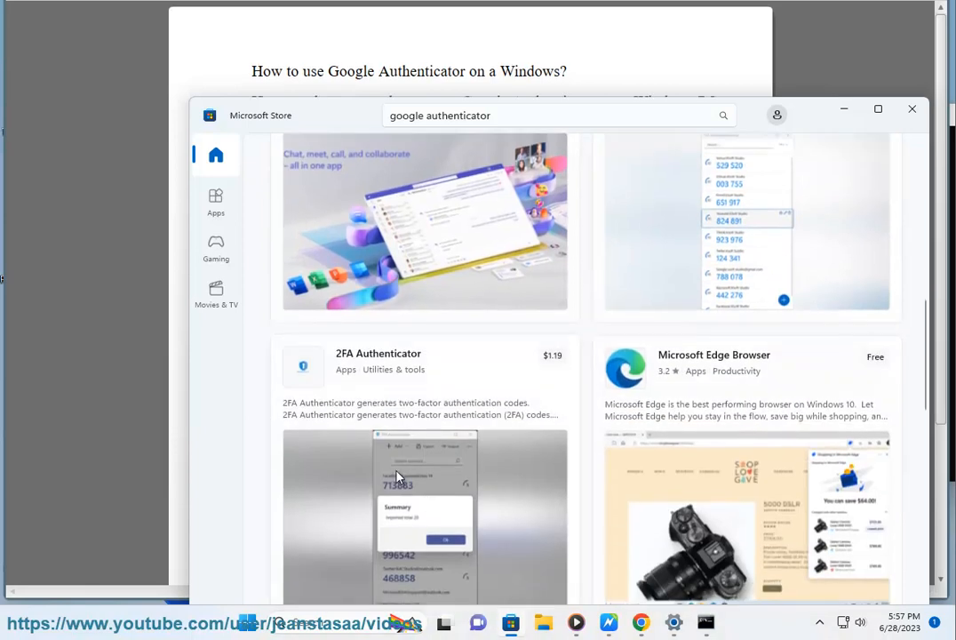
scroll(down, 3)
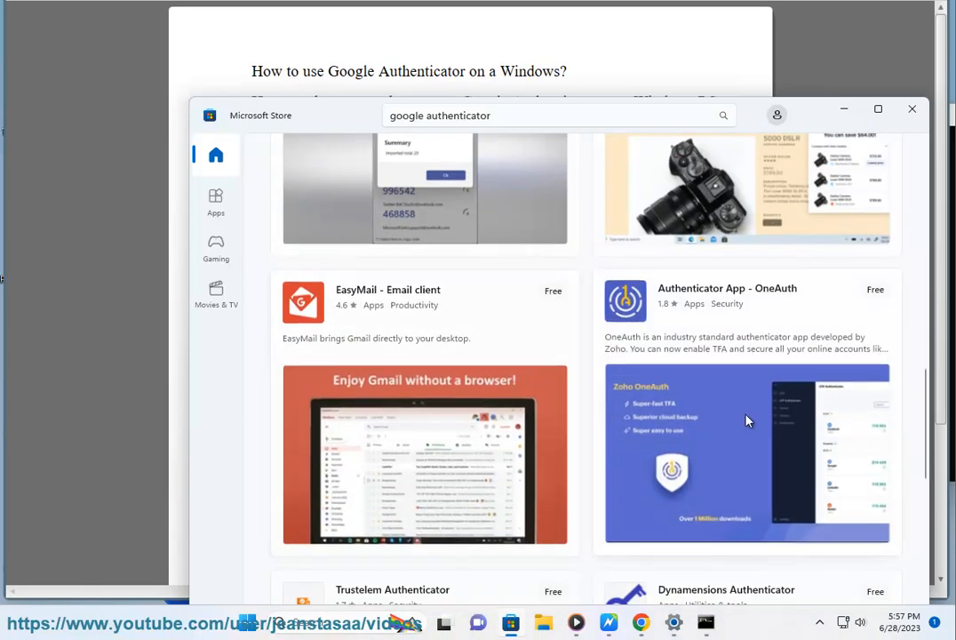
scroll(down, 3)
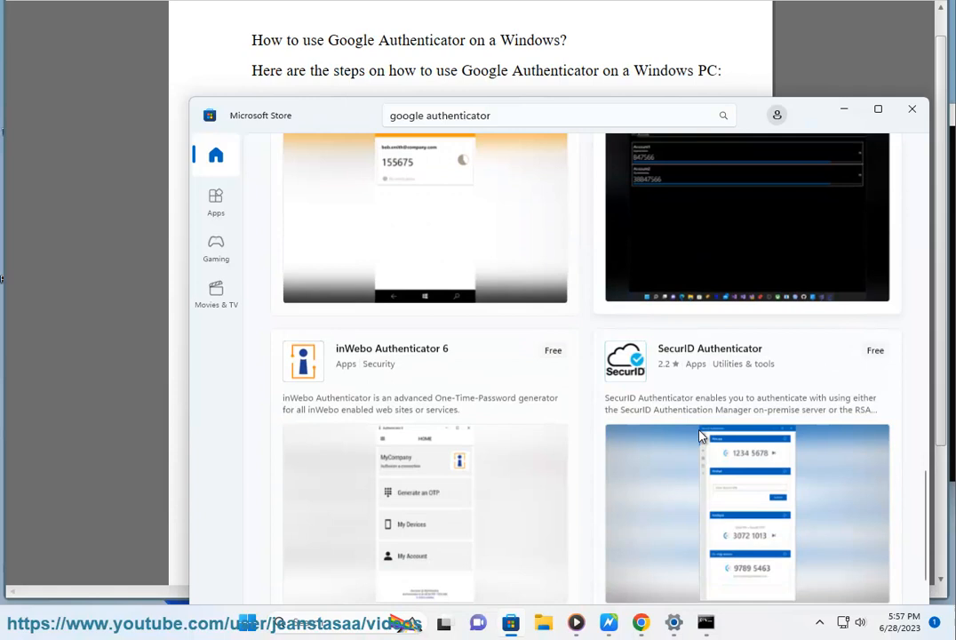
scroll(down, 3)
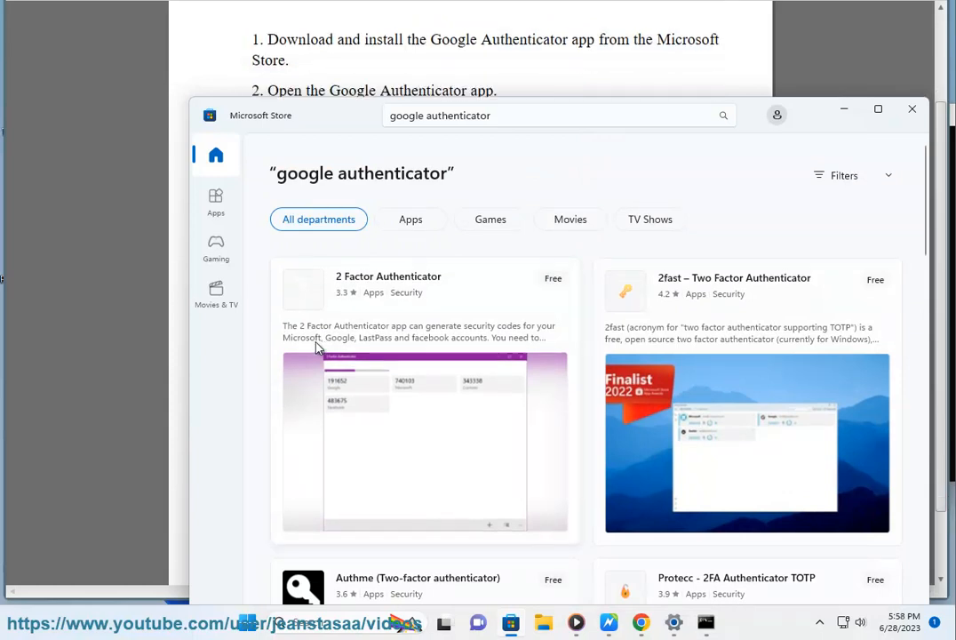
mouse_move(384, 330)
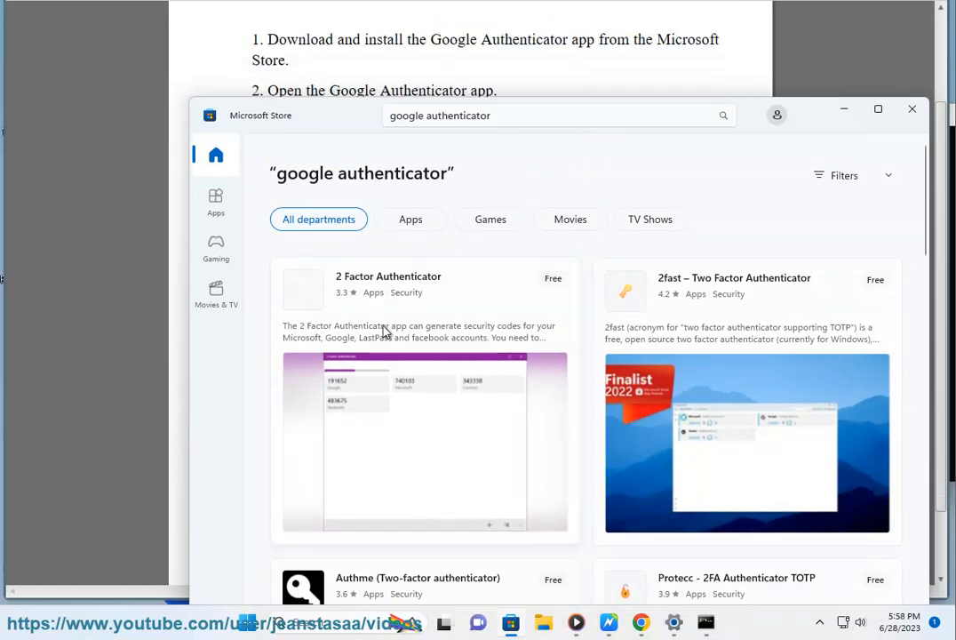